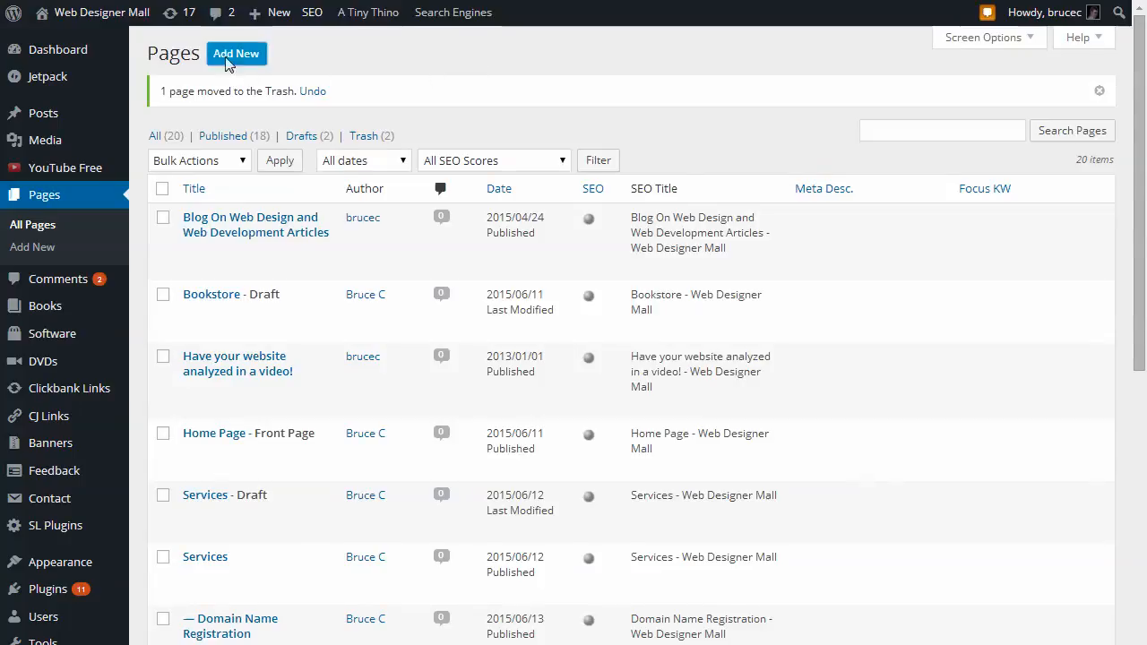
mouse_move(295, 75)
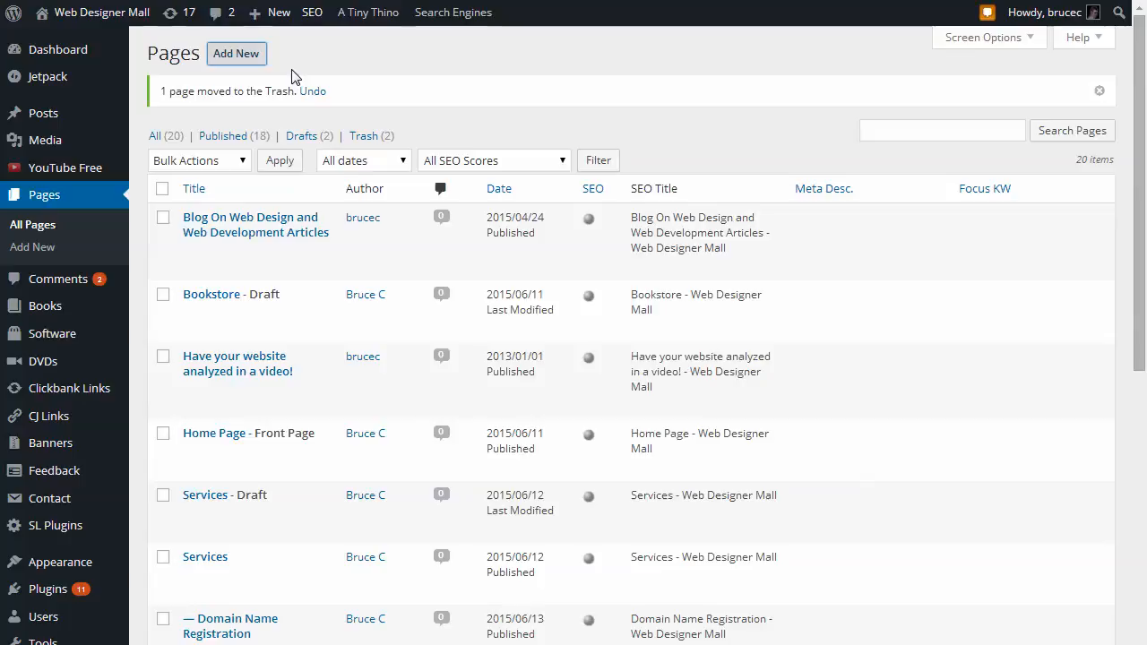
- Start a new page and title it 'Member Area'
left_click(237, 53)
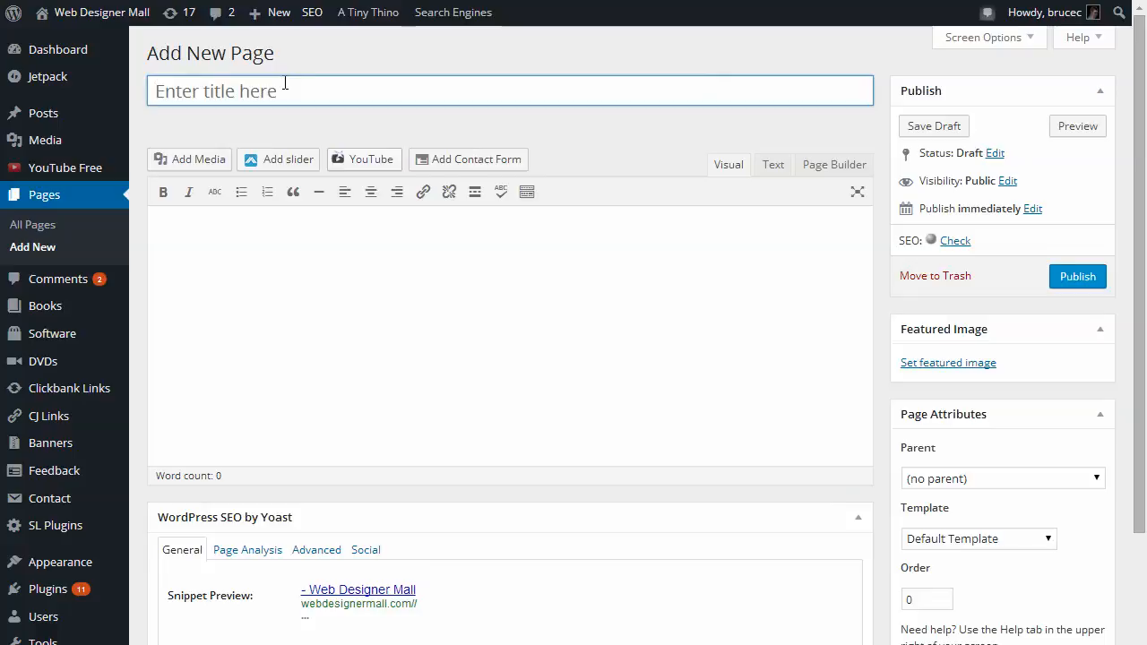
type("Member Area")
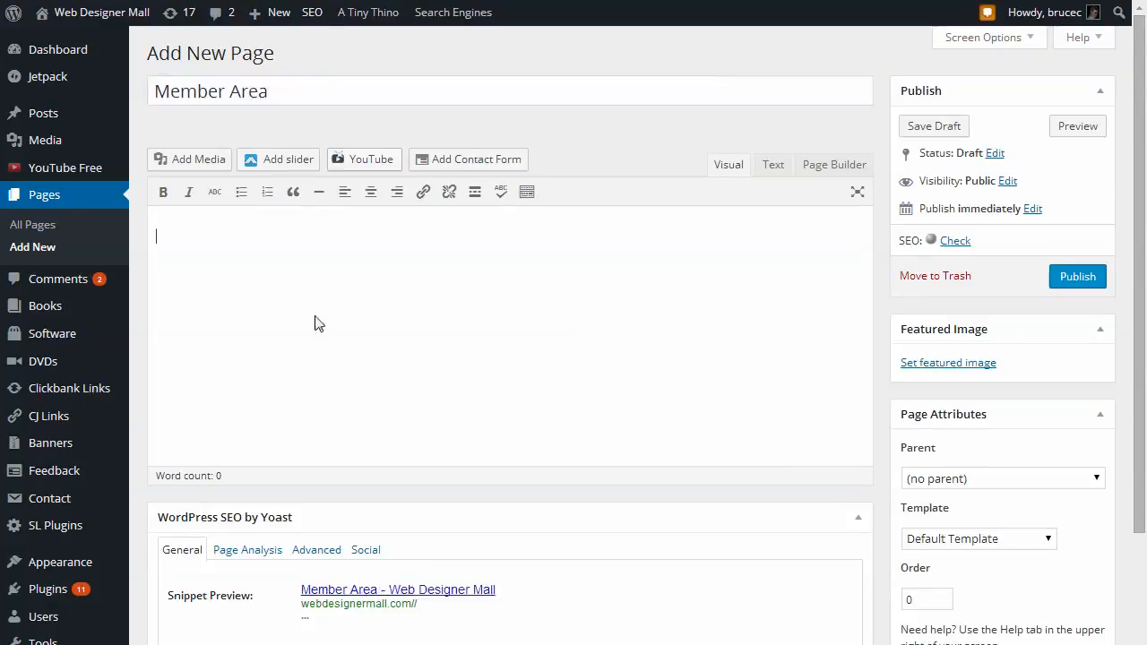
- Write the body text 'Here is your content. Thank you for joining.'
left_click(932, 125)
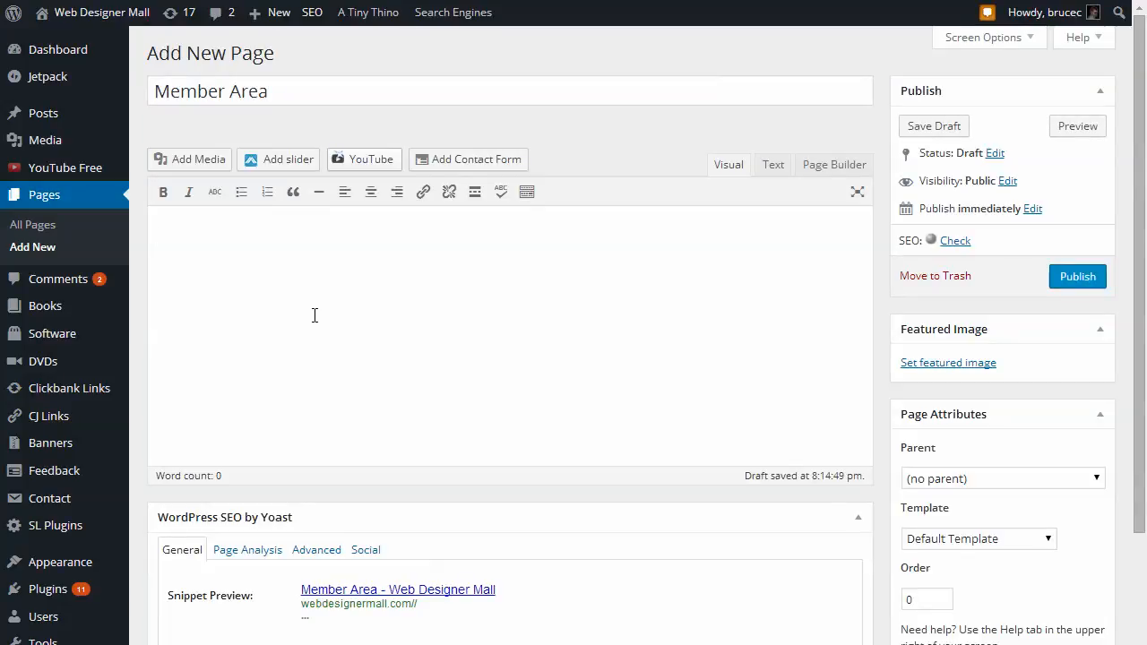
type("Here is")
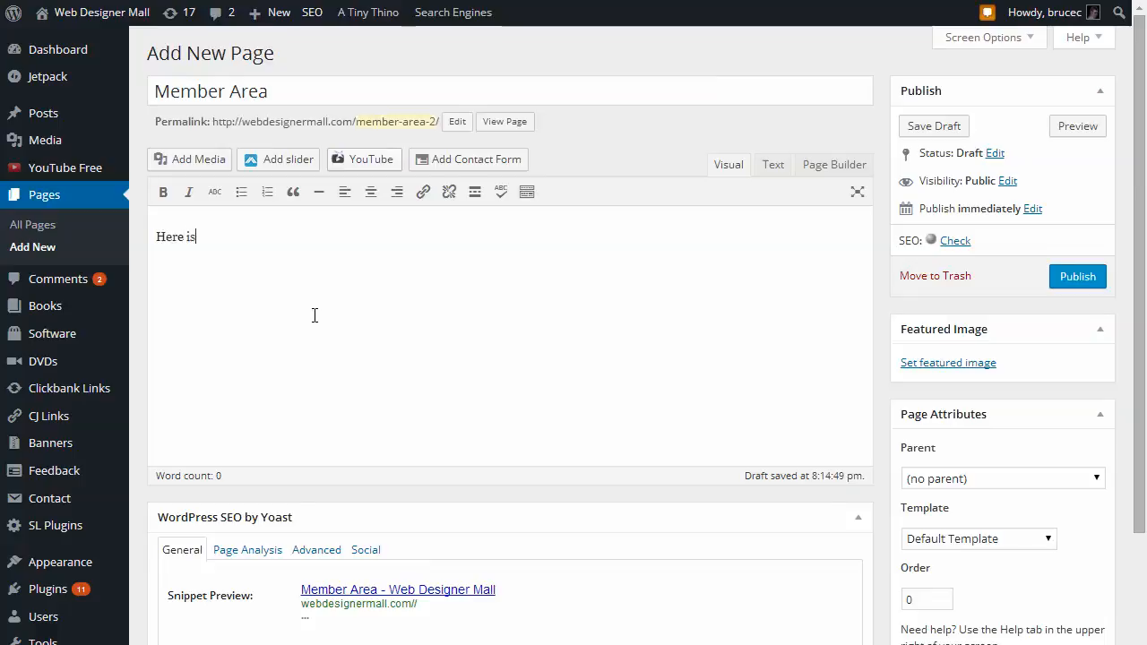
type("your conten")
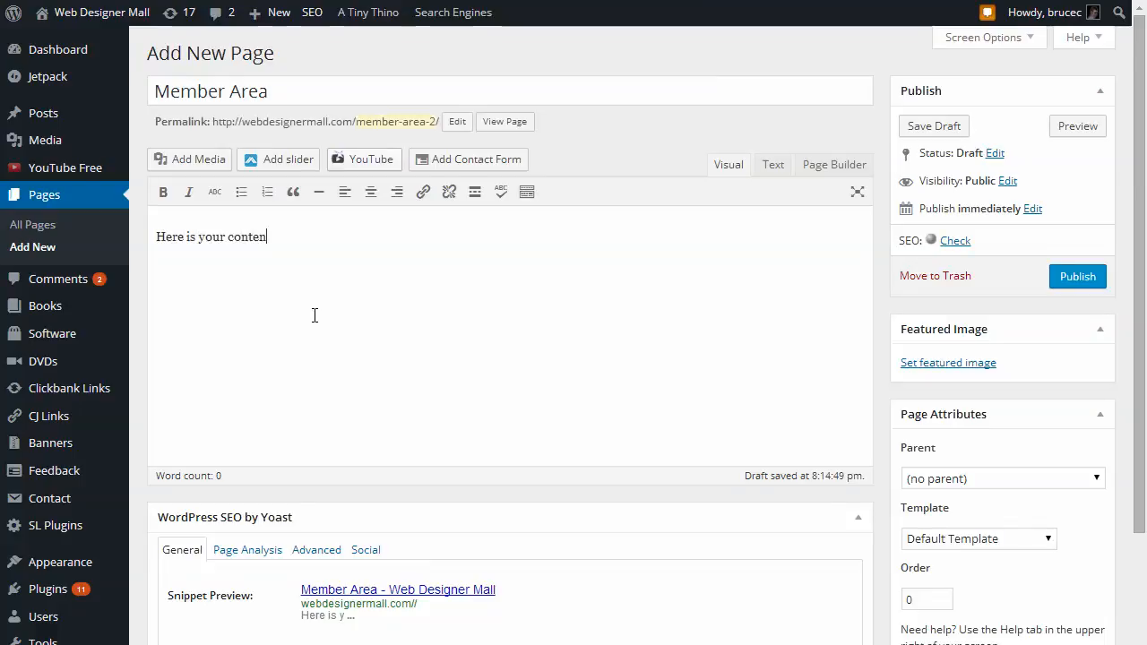
type("t. Thank you for")
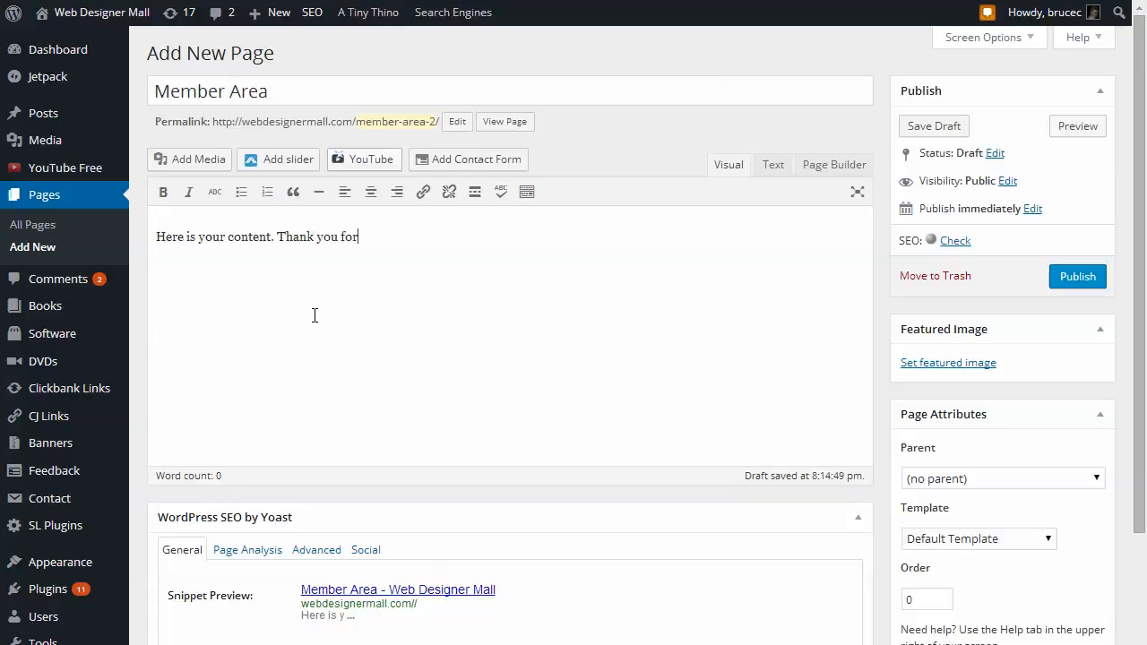
type("joining")
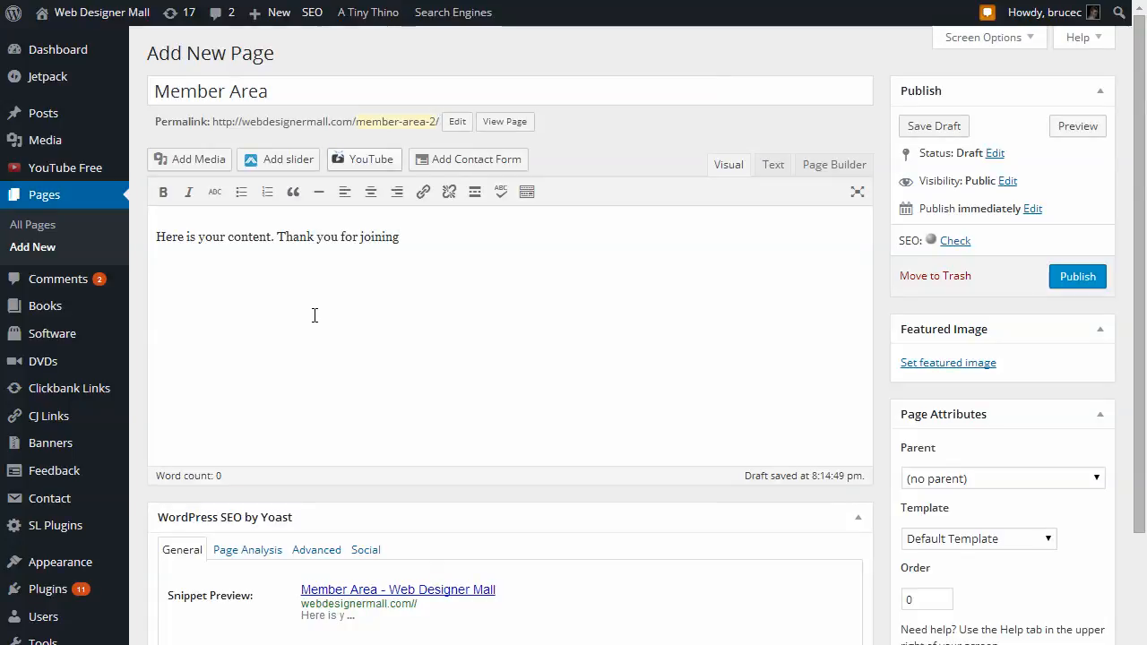
type(".")
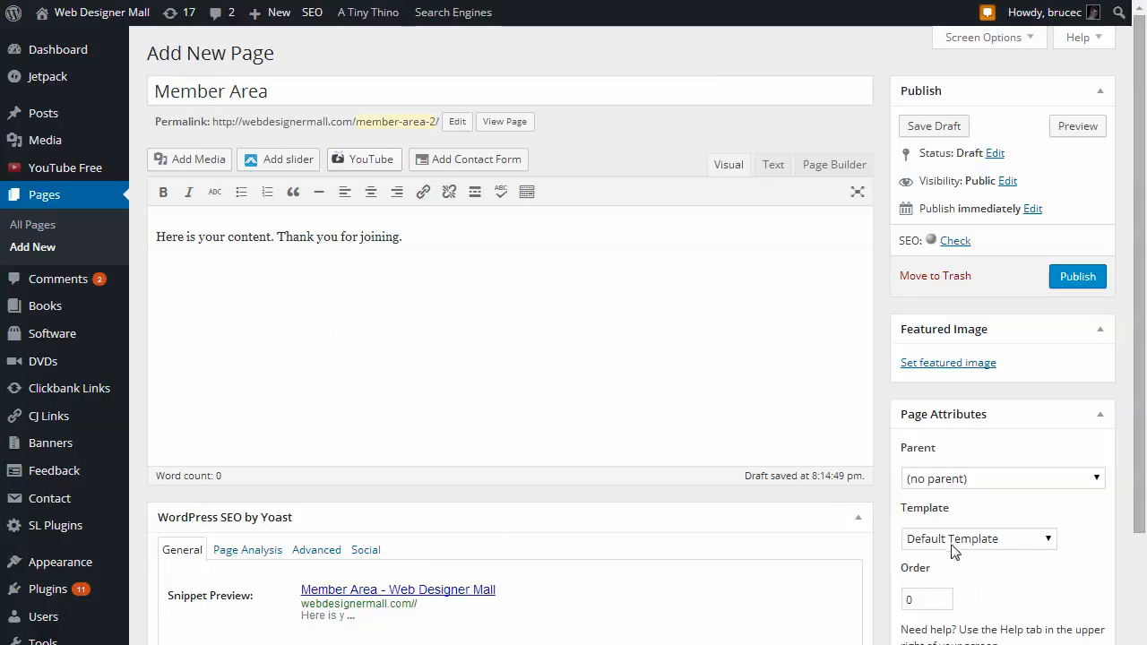
- Assign the Custom PHP template under Page Attributes and publish the page
left_click(976, 538)
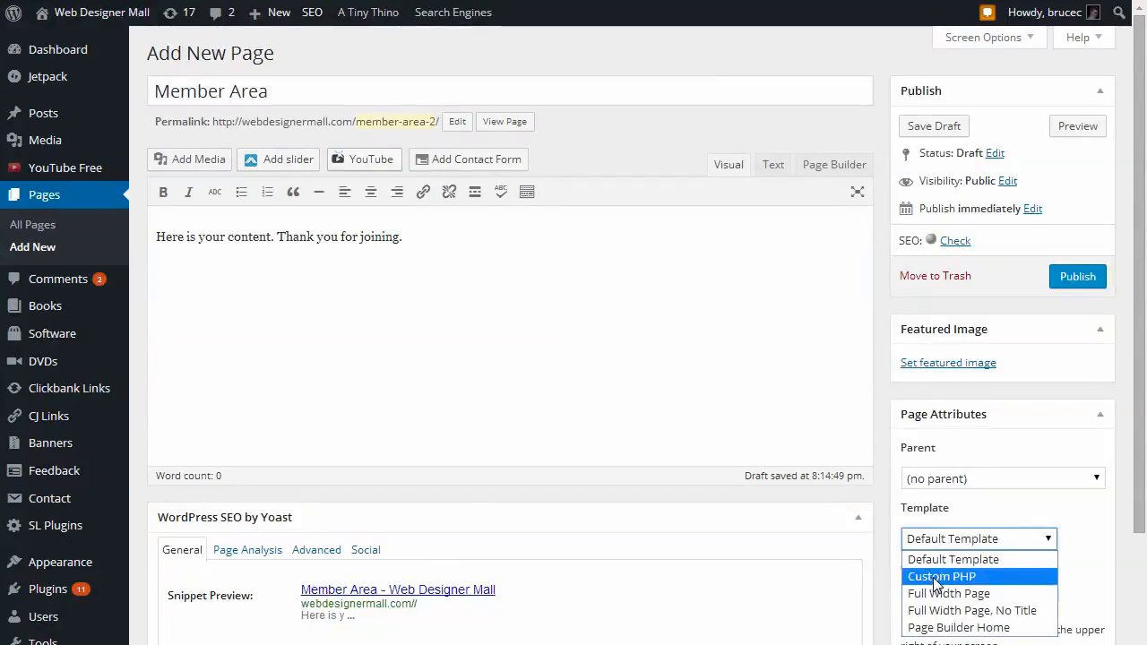
left_click(941, 577)
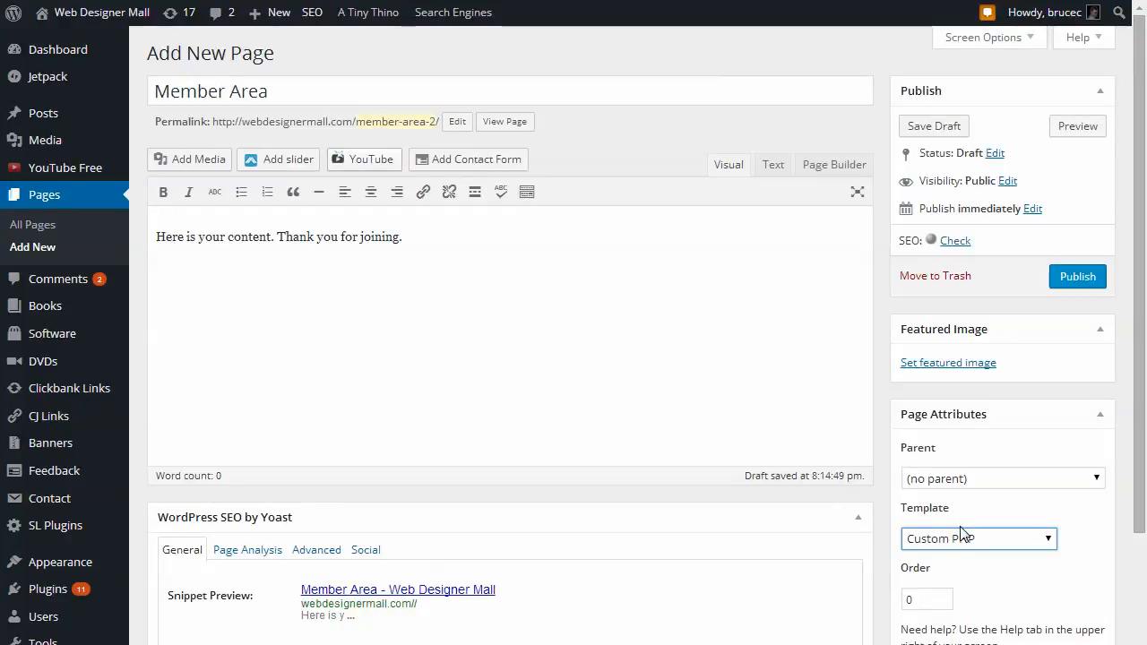
left_click(979, 538)
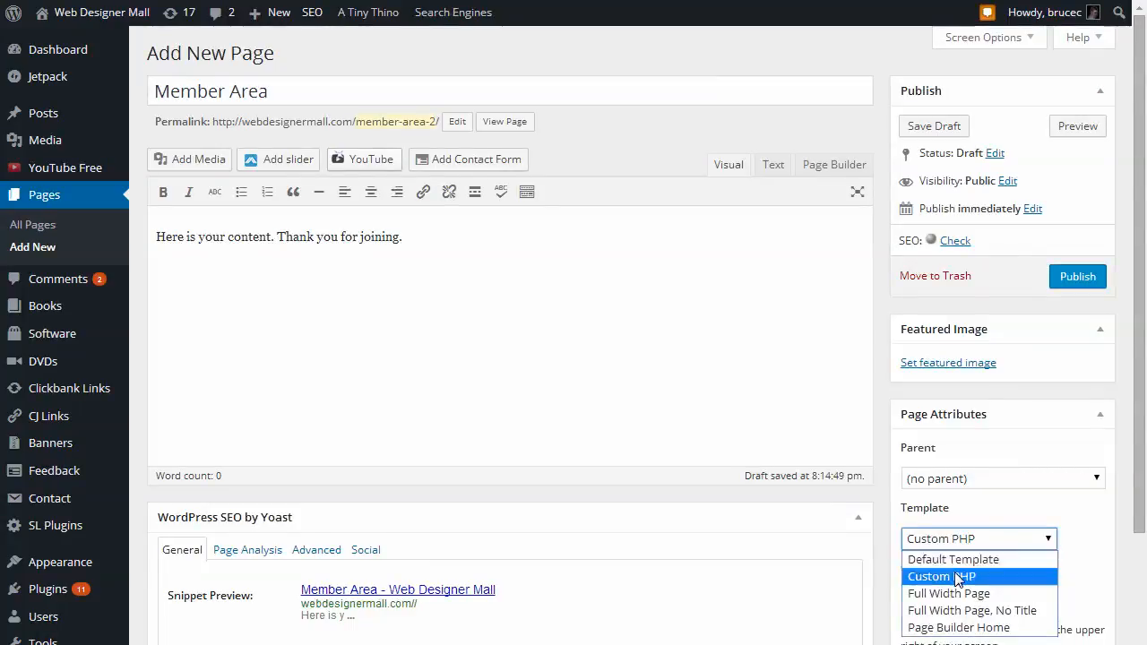
left_click(941, 577)
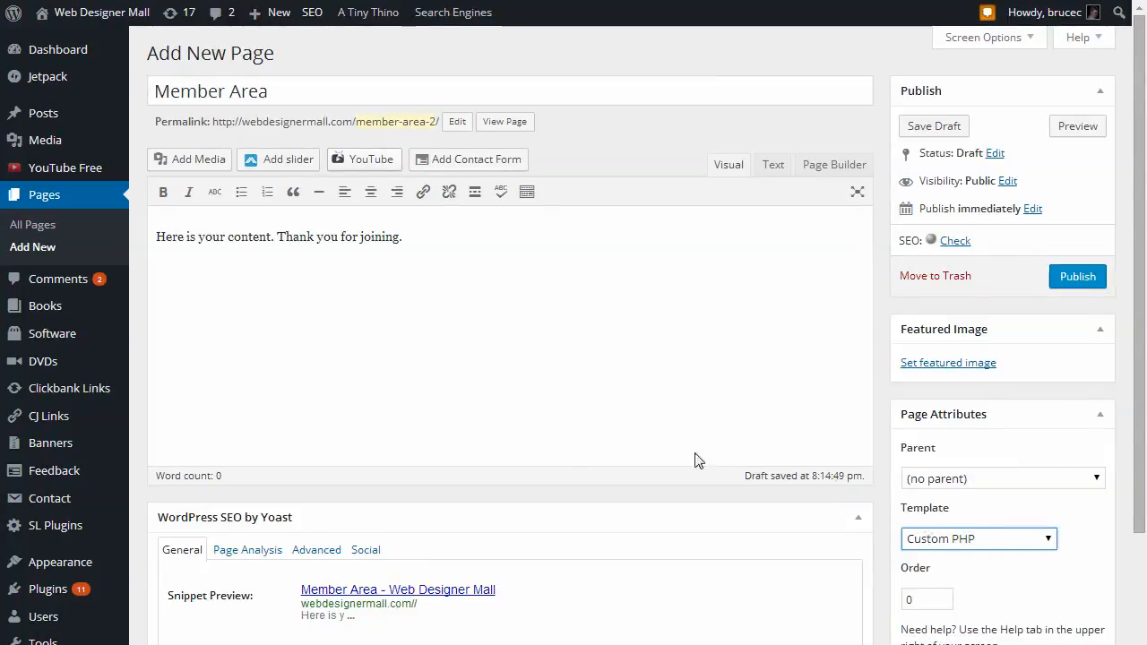
key("alt+tab")
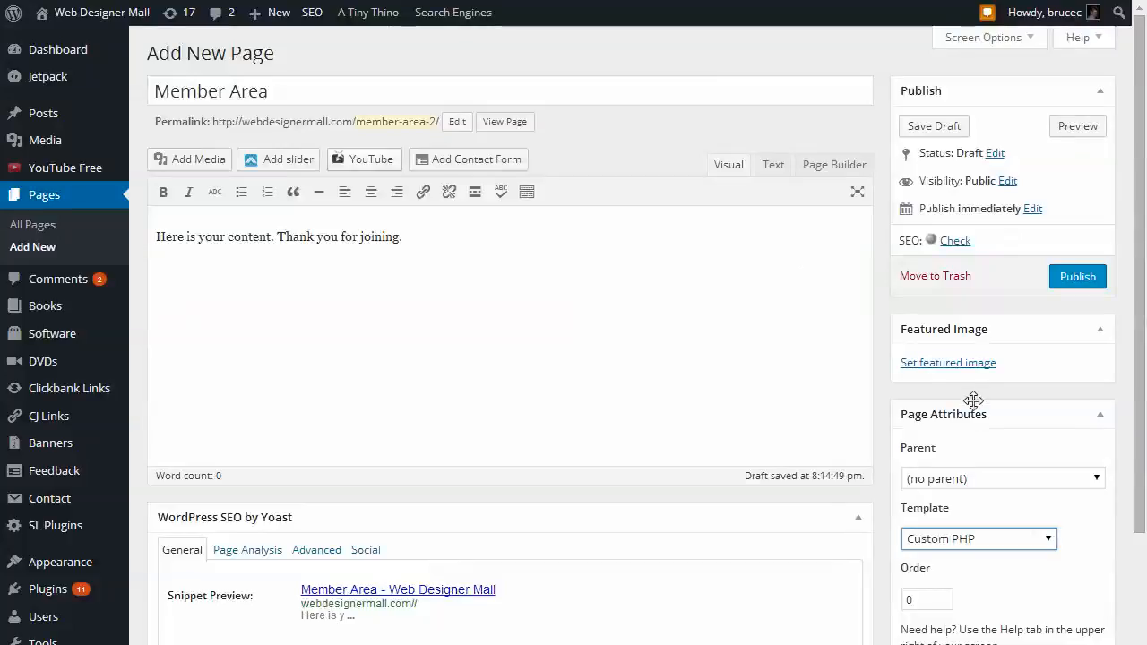
left_click(1077, 276)
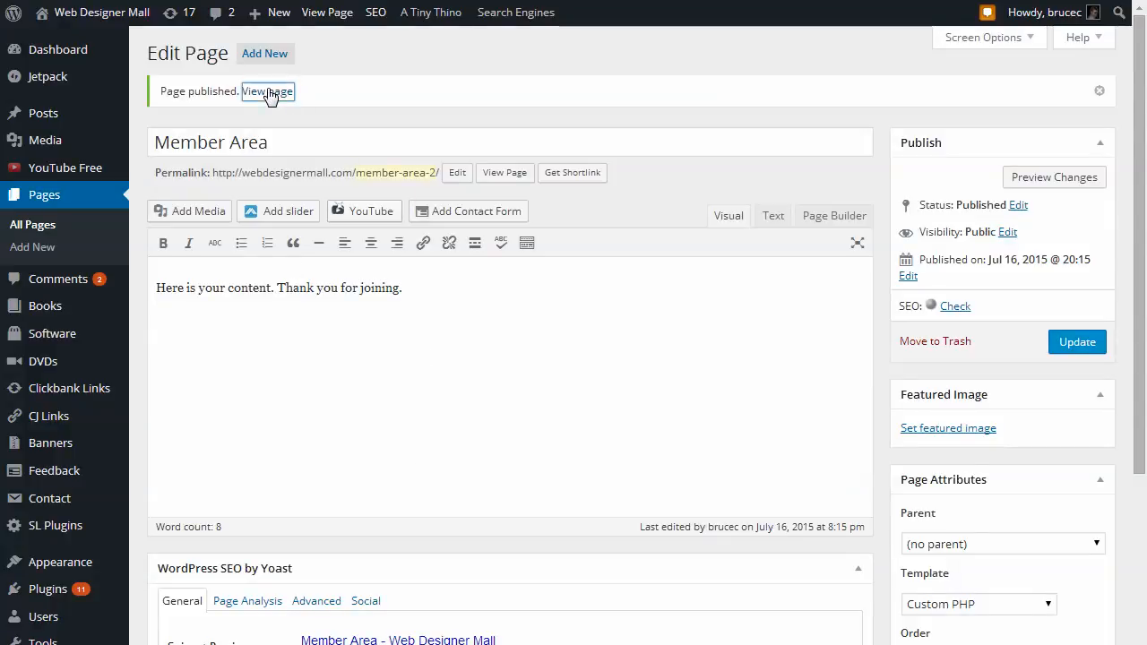
- View the published Member Area page on the live site from the notice link
left_click(269, 92)
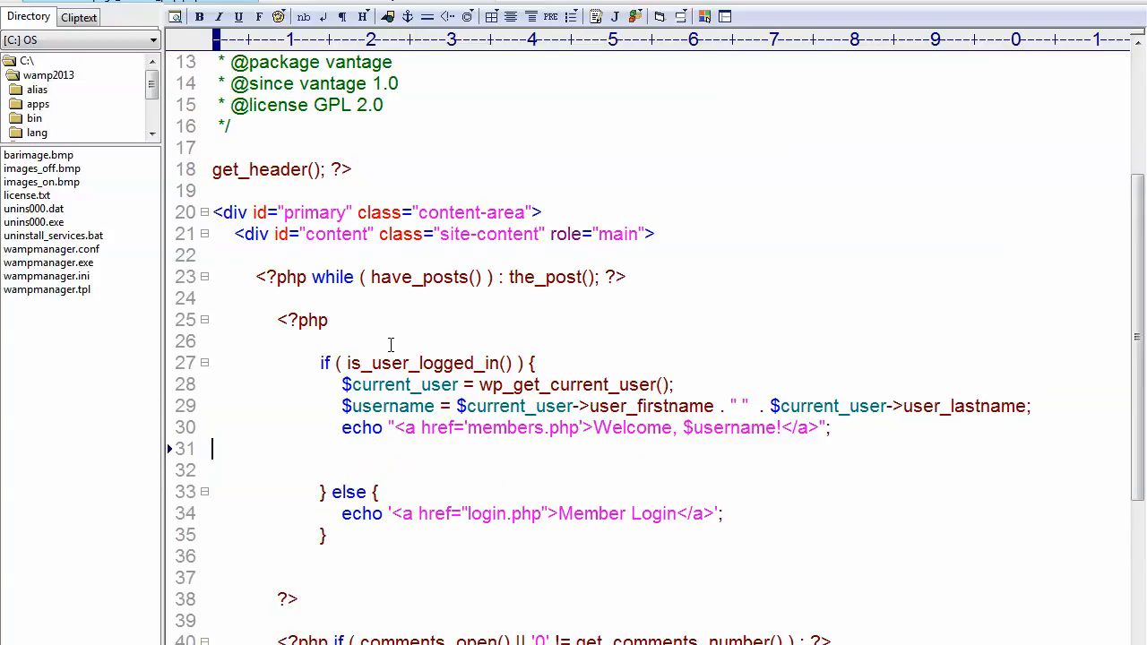
- Wrap the line-30 welcome text in <p> tags and remove the members.php link markup
type("get_template_part( 'content', 'page' );")
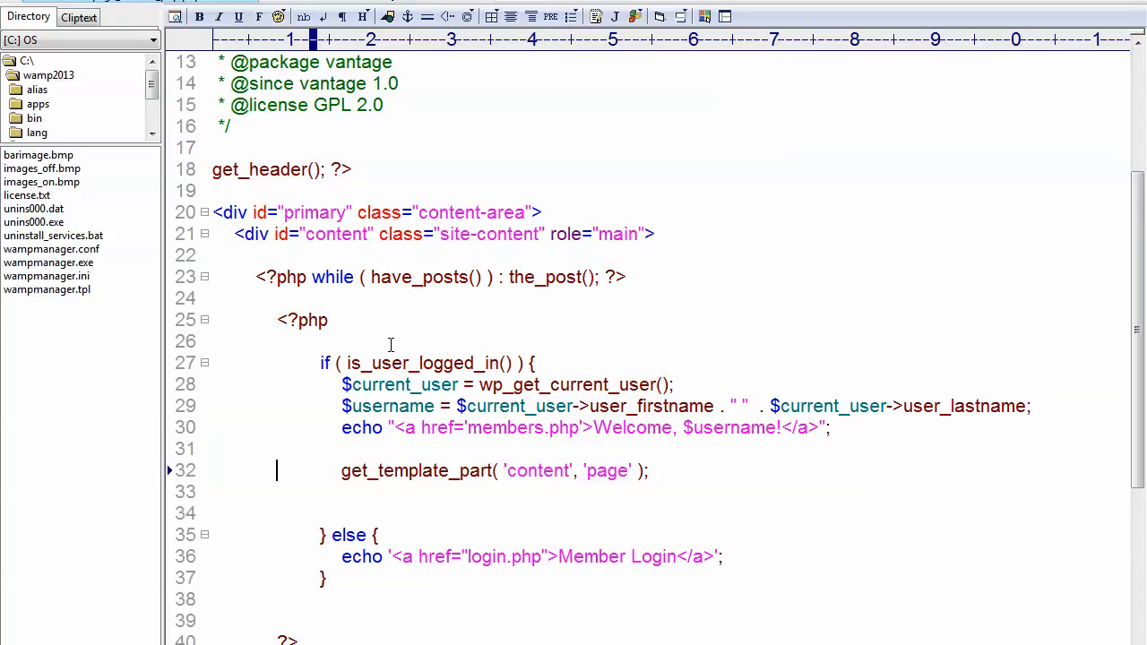
left_click(405, 426)
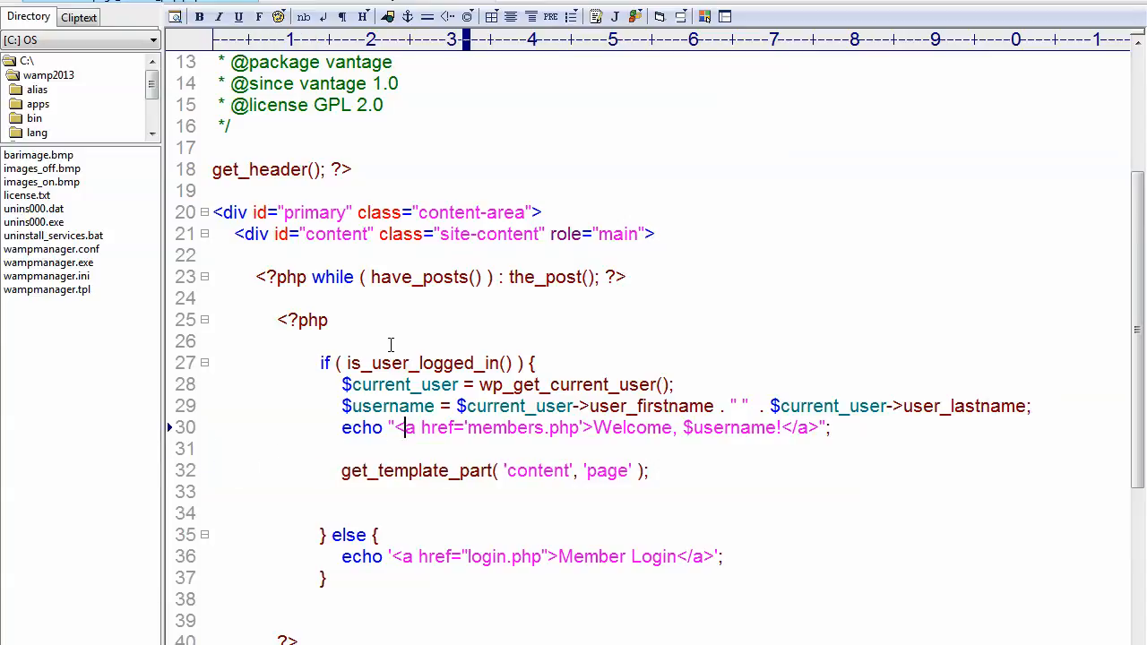
type("<p>")
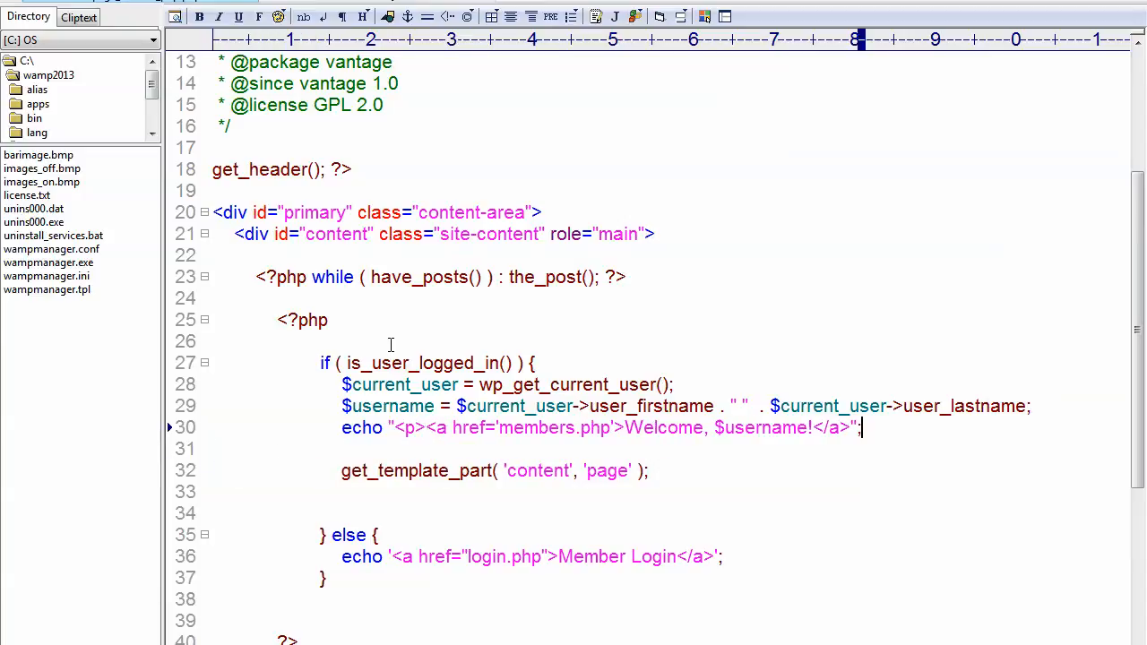
type("<p?")
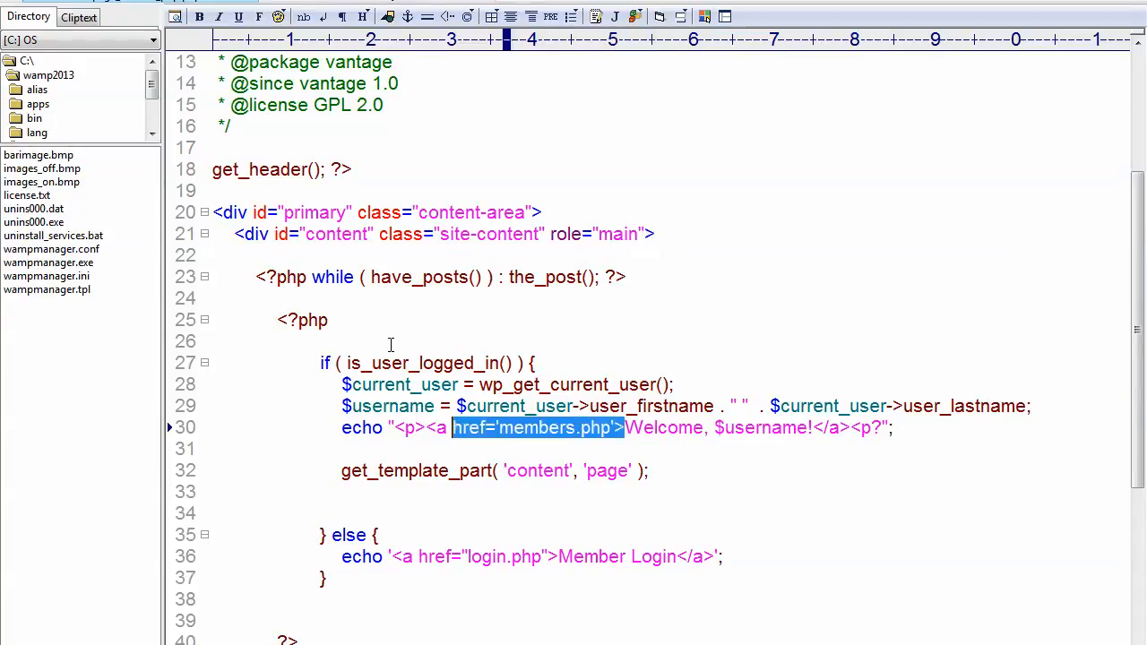
key("Delete")
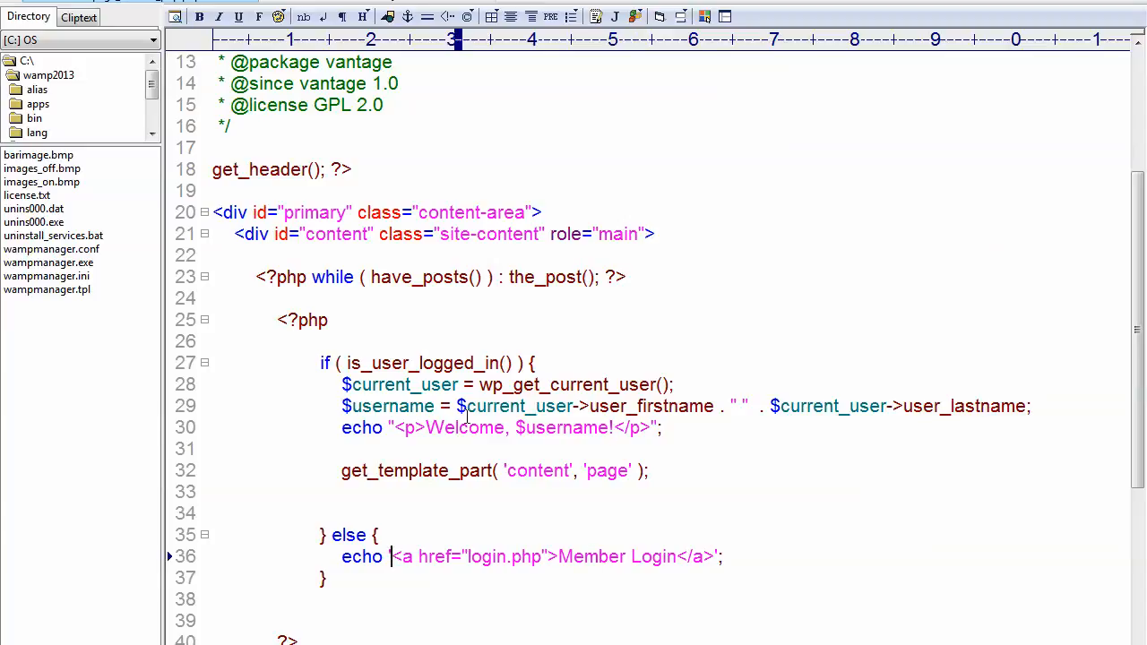
mouse_move(587, 502)
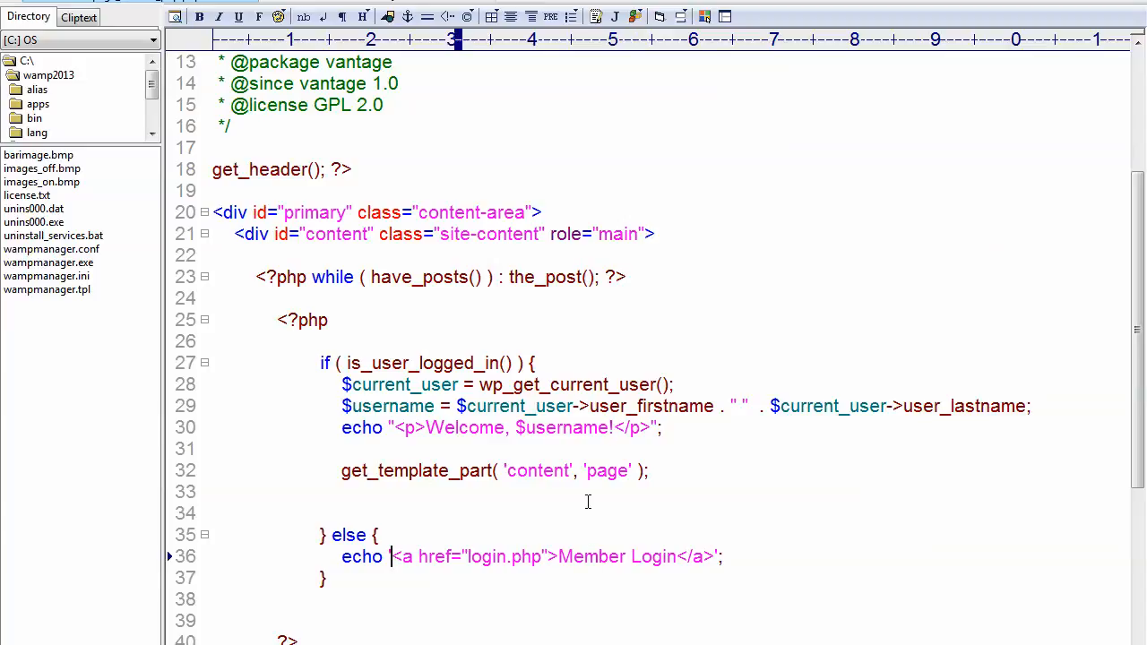
- Prefix the logged-out echo with 'Oops, you are not logged in. Please click this link to view your member content.'
type("'Oops")
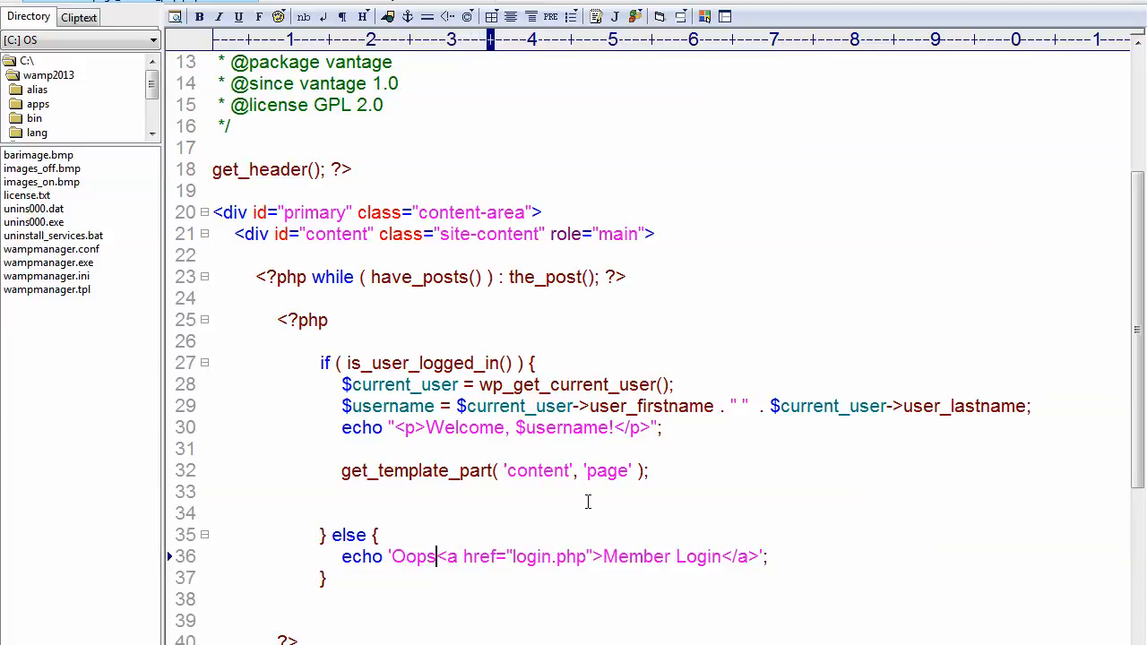
type(", you are not logged in. Please click this lihnk")
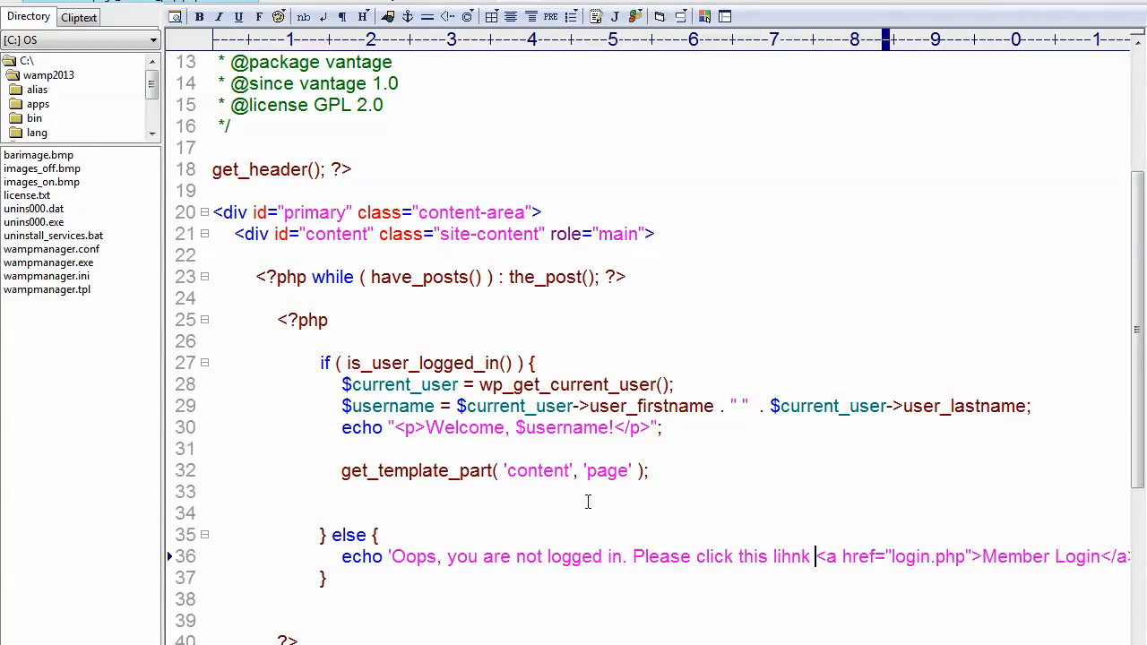
type("link to")
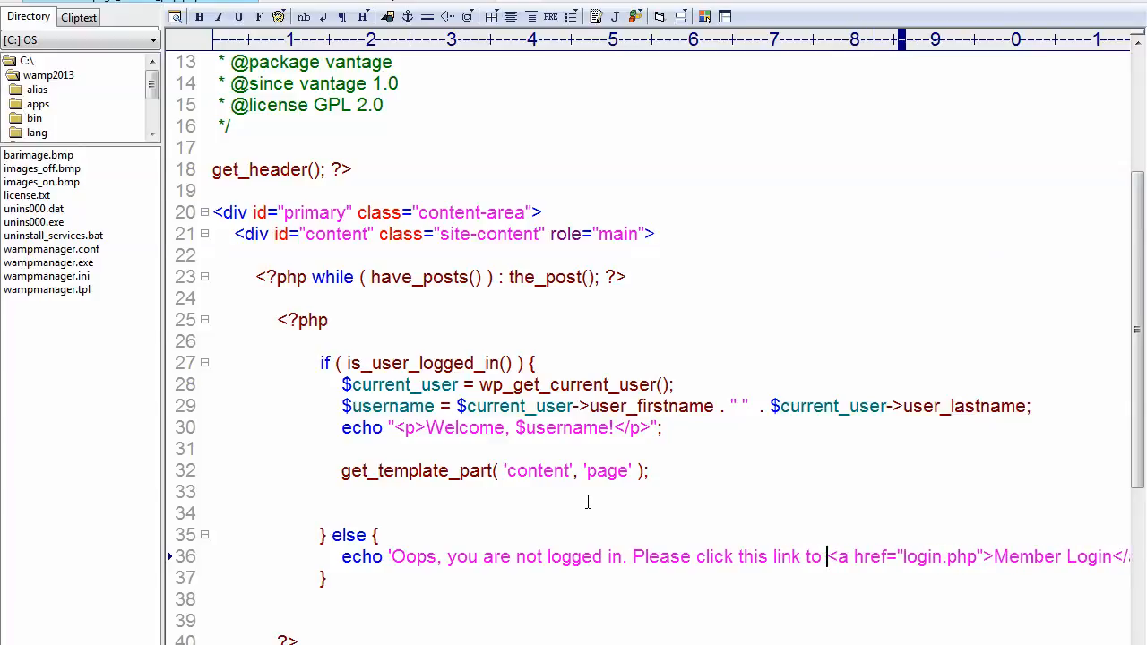
type("view your member content.")
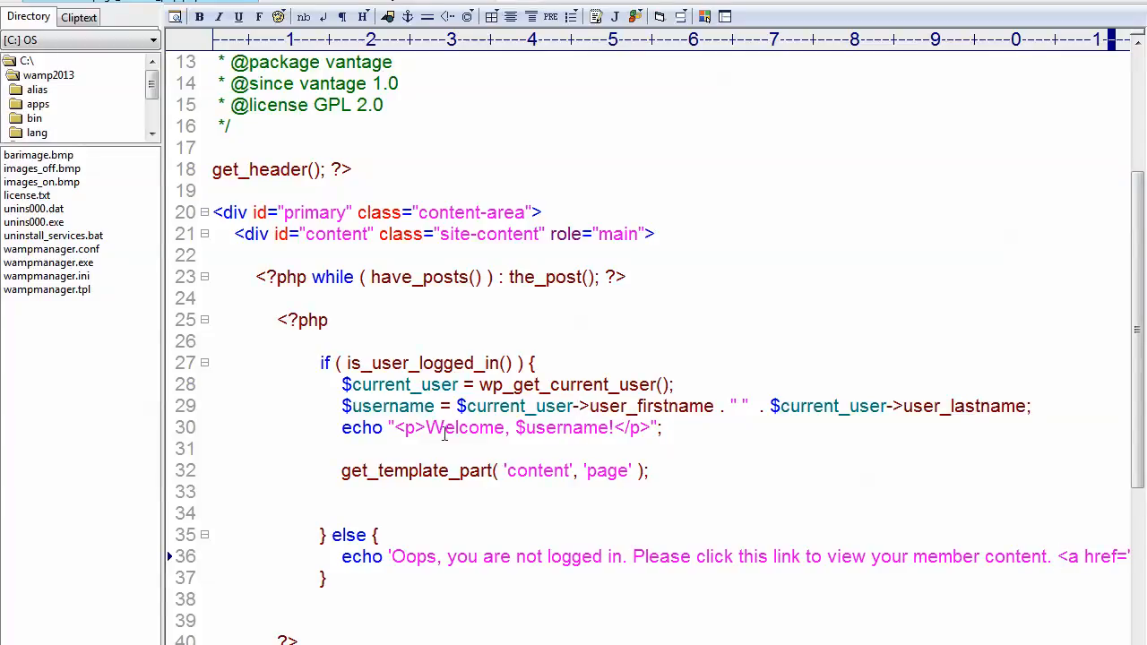
mouse_move(580, 436)
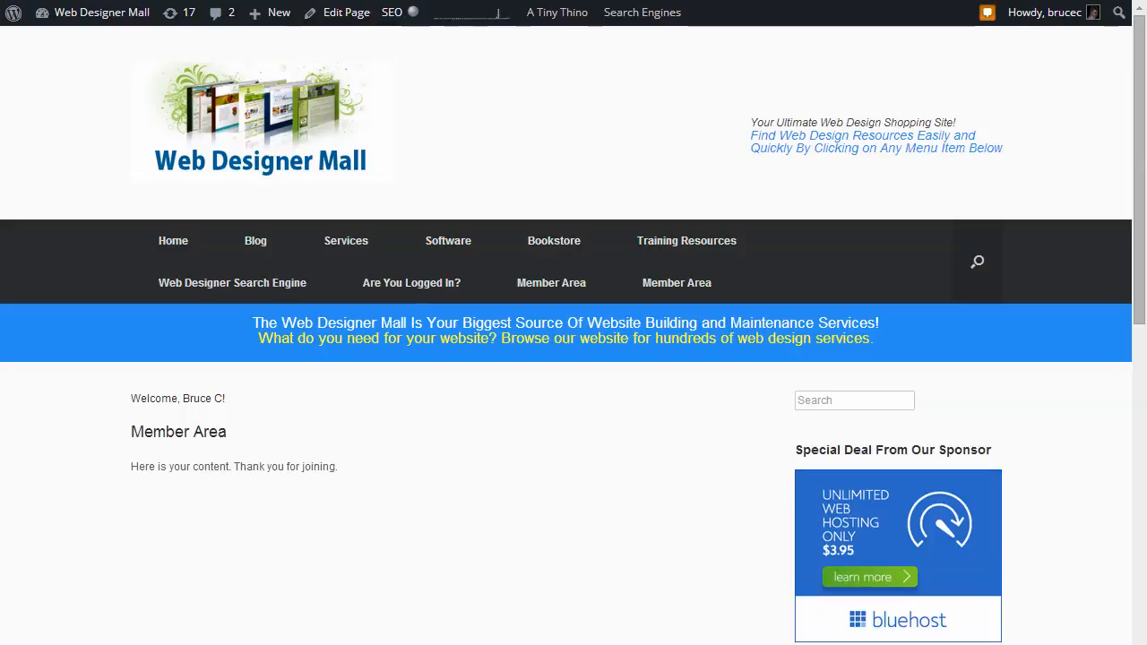
- Log out via the admin bar and reopen the Member Area page as a visitor
left_click_drag(753, 137, 1000, 129)
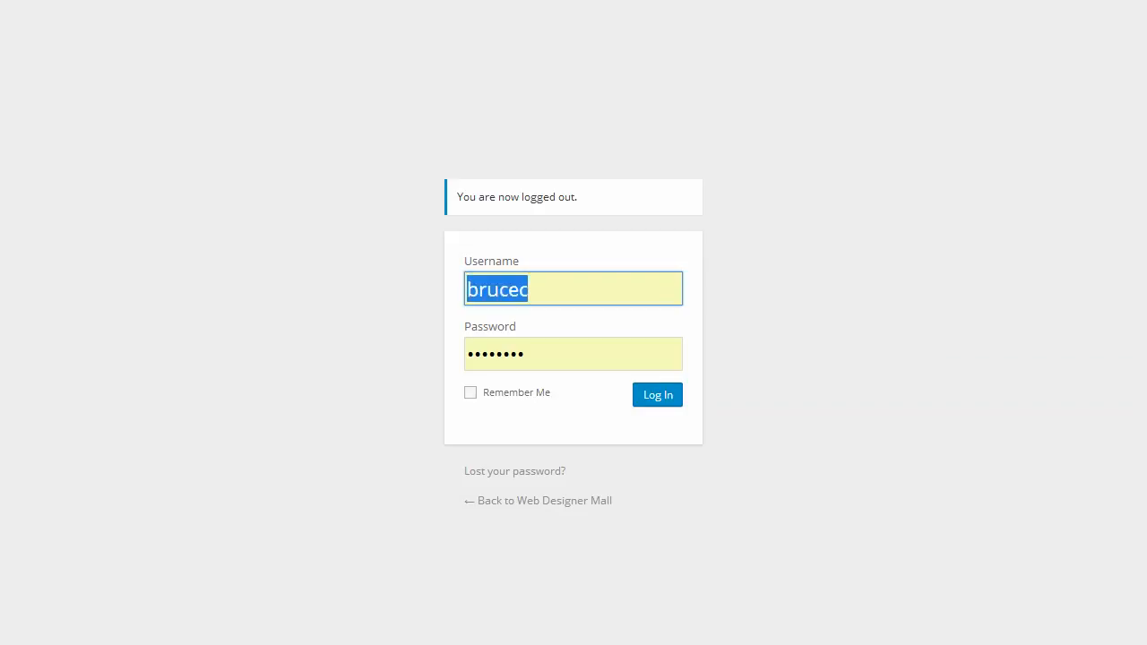
left_click(656, 395)
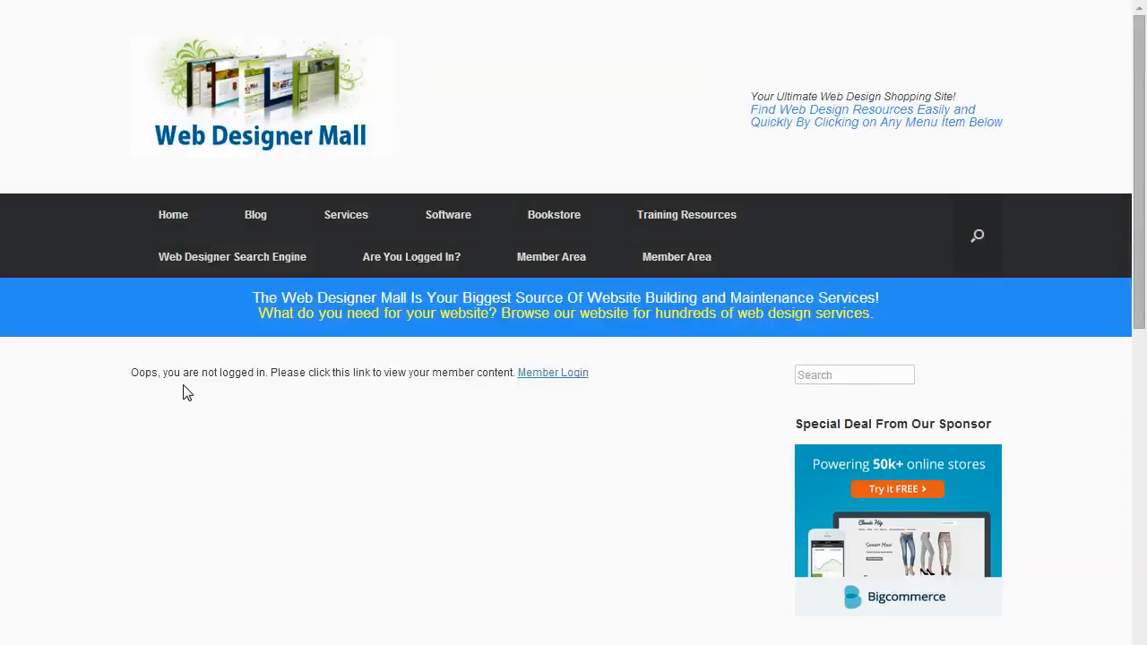
mouse_move(347, 398)
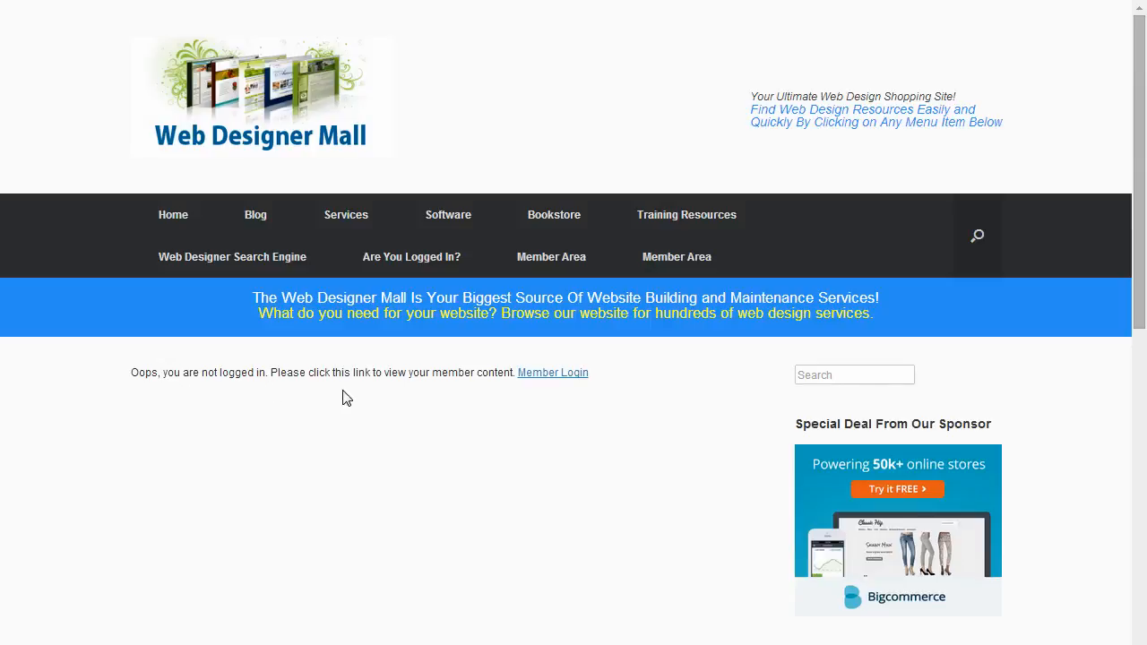
mouse_move(483, 396)
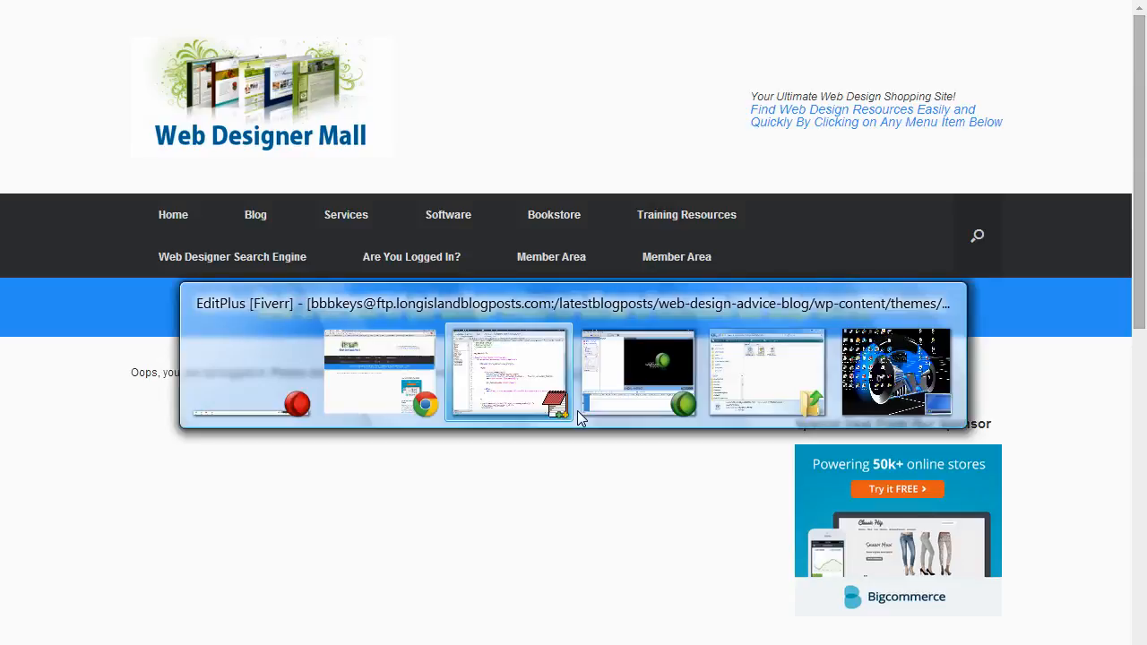
- Review the is_user_logged_in check, message wording and get_template_part line in the template code
left_click(509, 371)
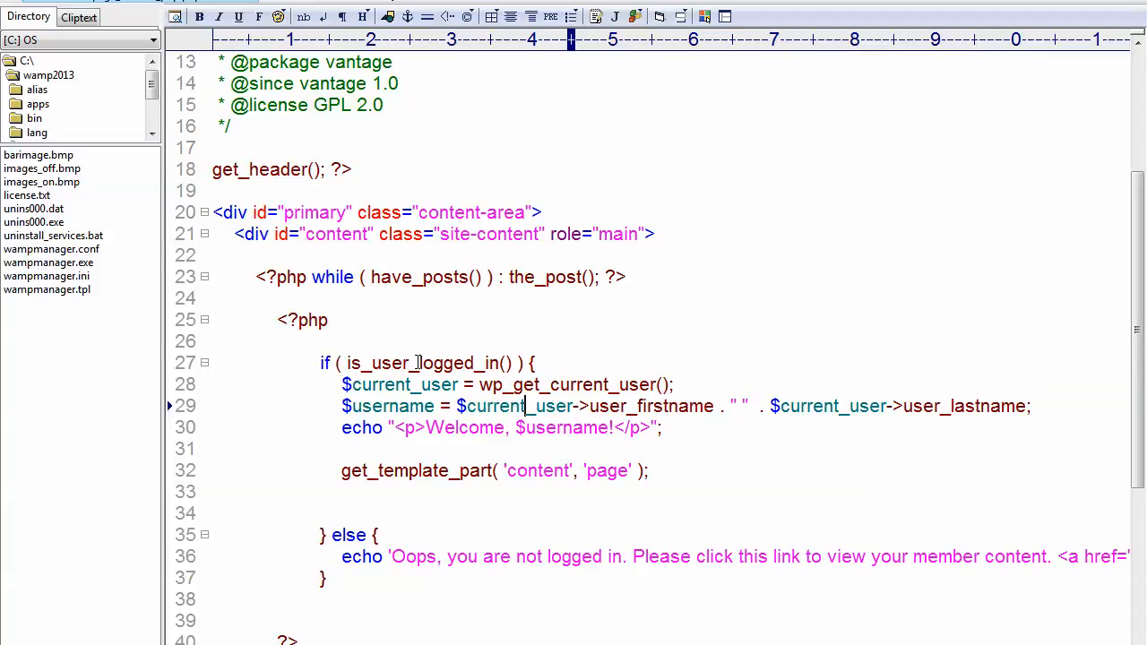
double_click(394, 362)
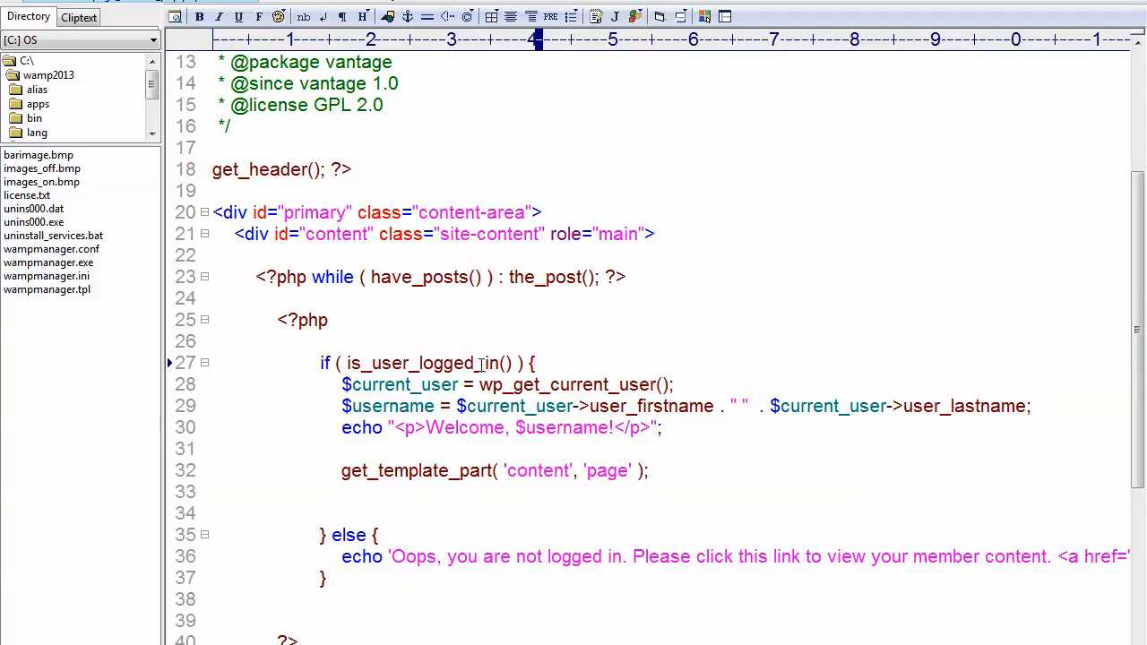
mouse_move(588, 396)
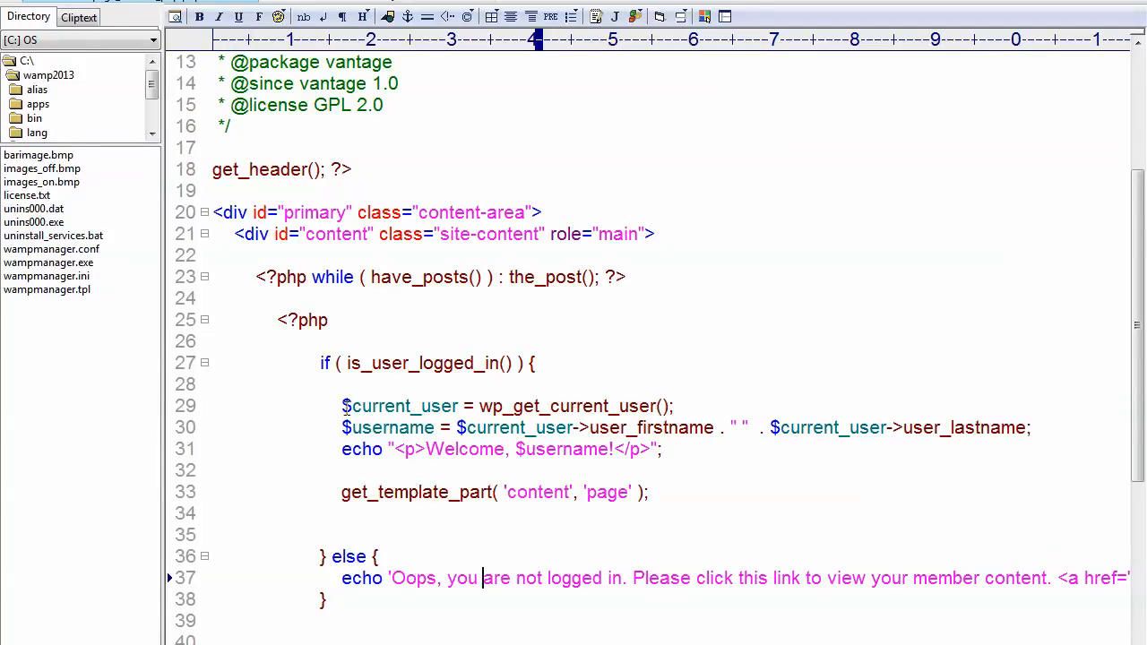
double_click(402, 405)
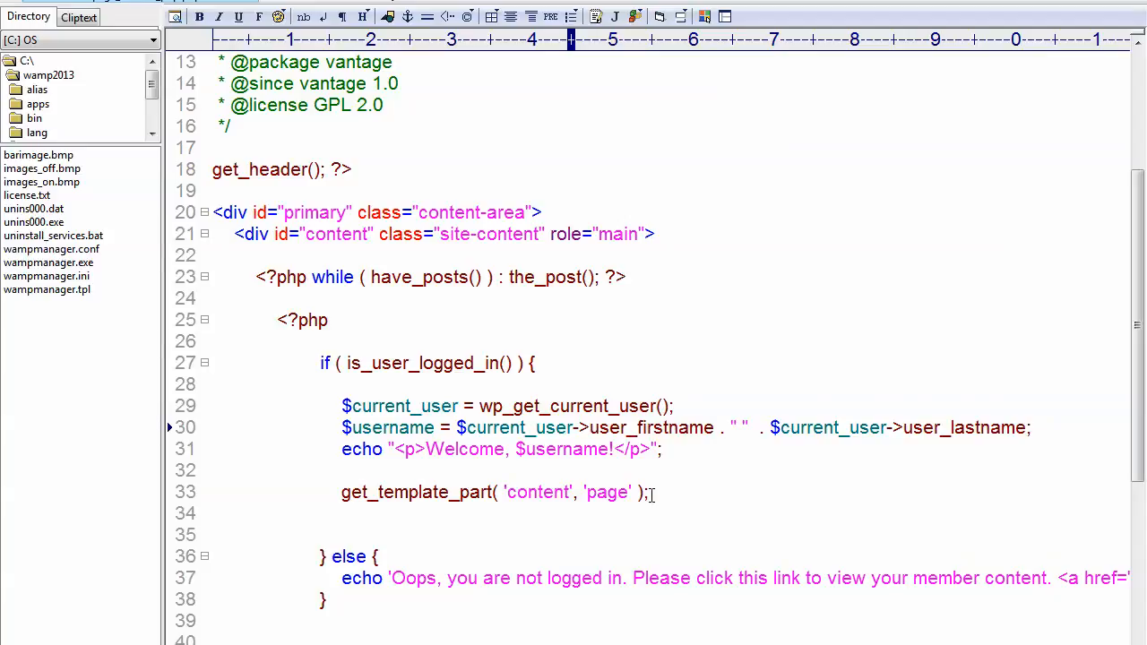
left_click(525, 426)
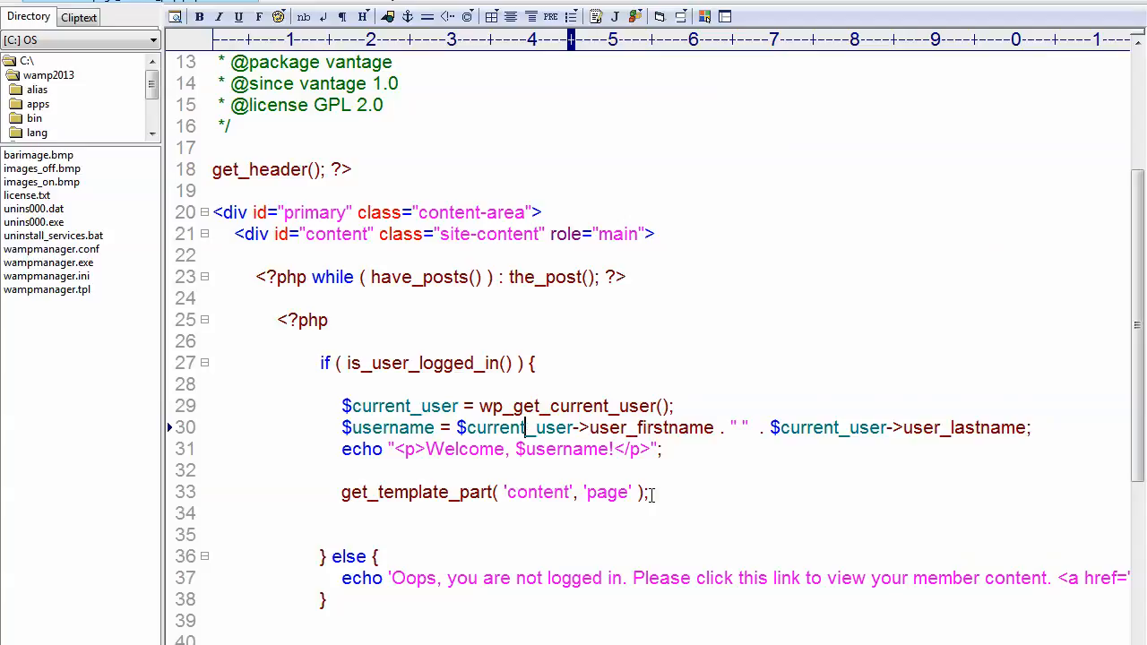